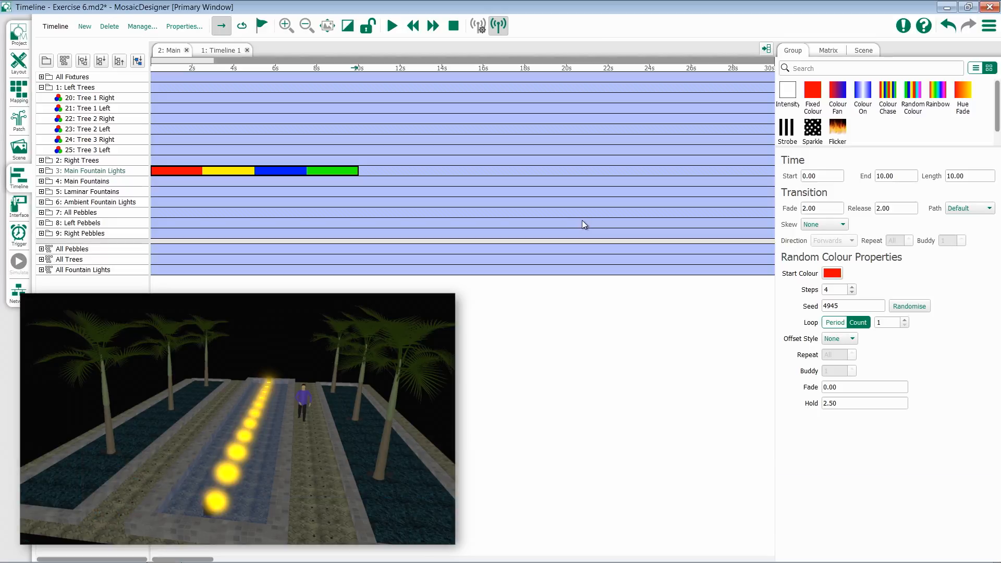
Set the Start Colour to teal and raise Steps to 6
left_click(832, 273)
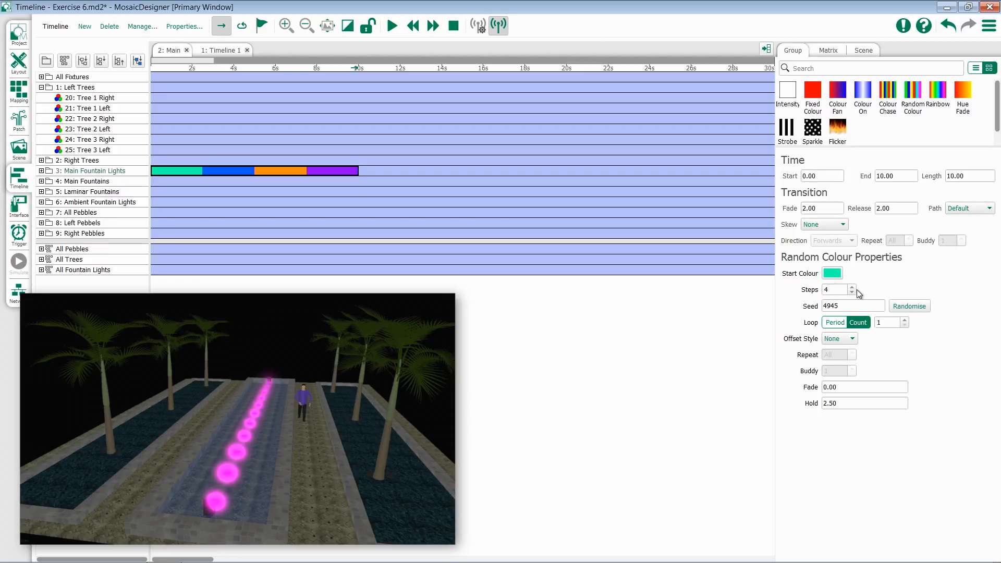
left_click(852, 287)
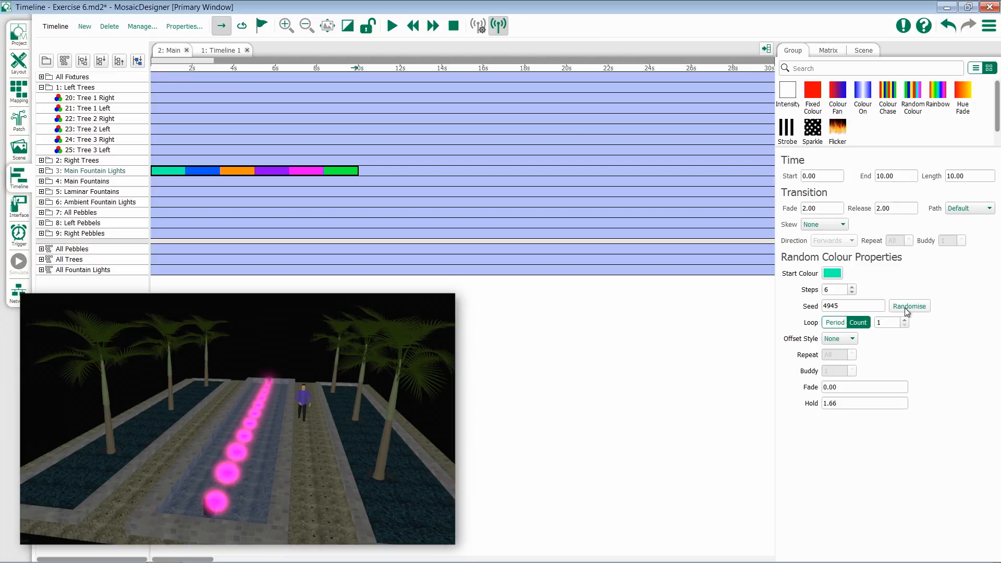
Randomise the Seed repeatedly until it reads 23723
left_click(908, 306)
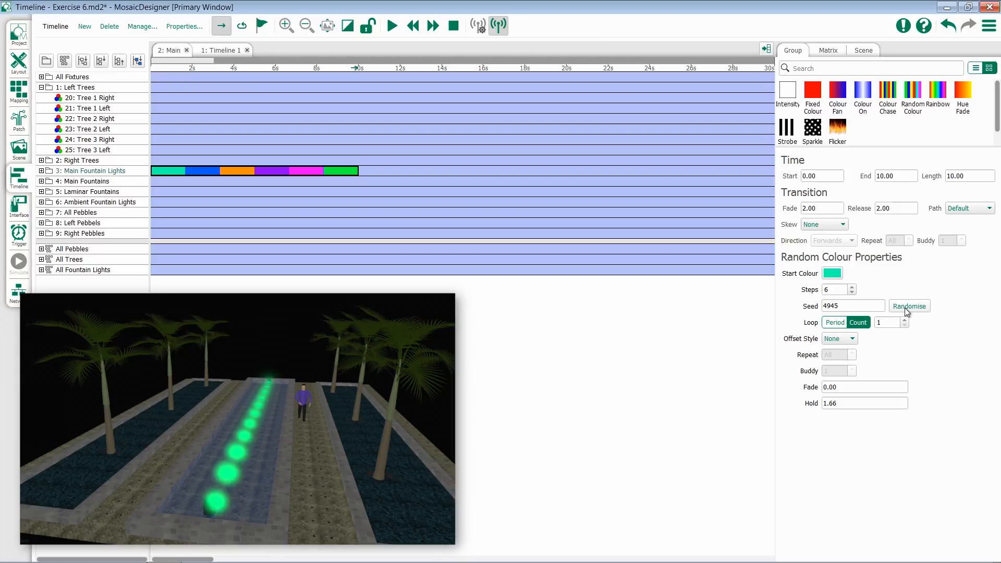
left_click(908, 306)
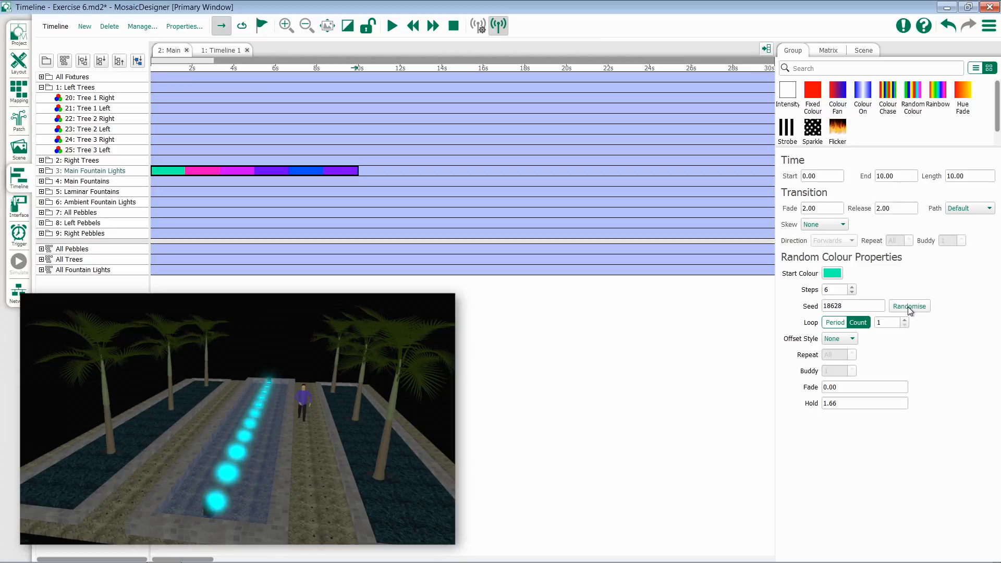
left_click(908, 306)
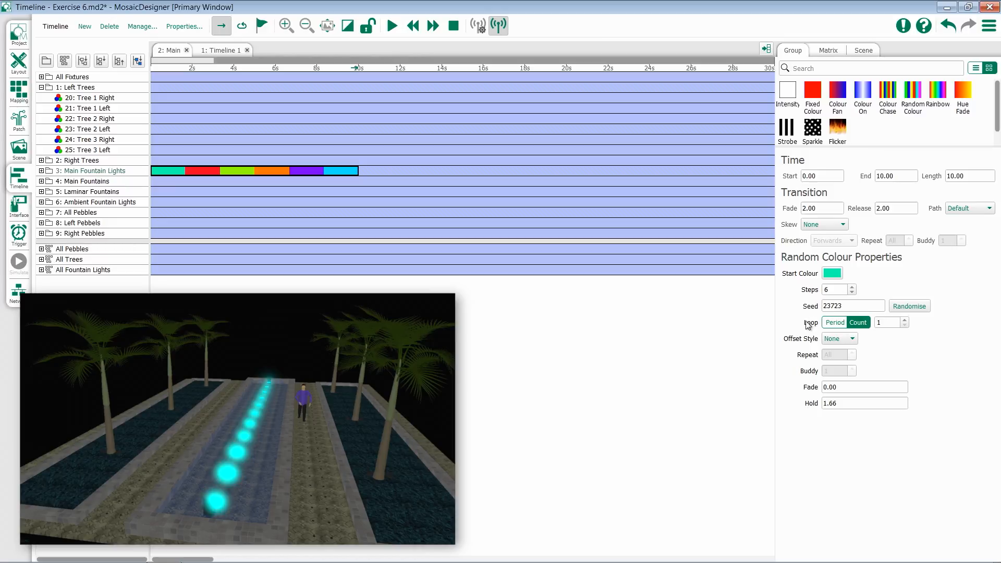
Raise Loop Count to 2, then switch the loop mode to Period
left_click(834, 322)
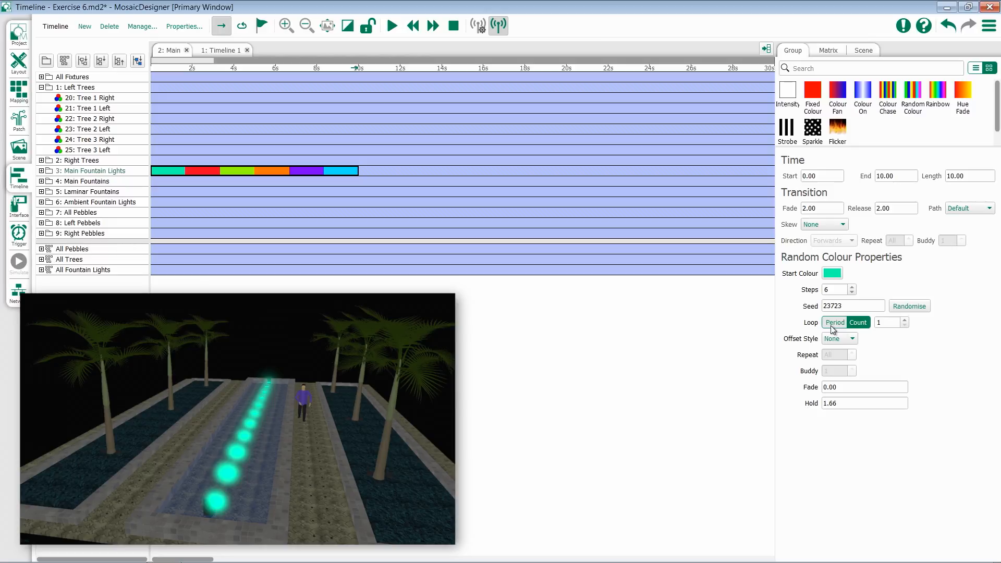
left_click(857, 321)
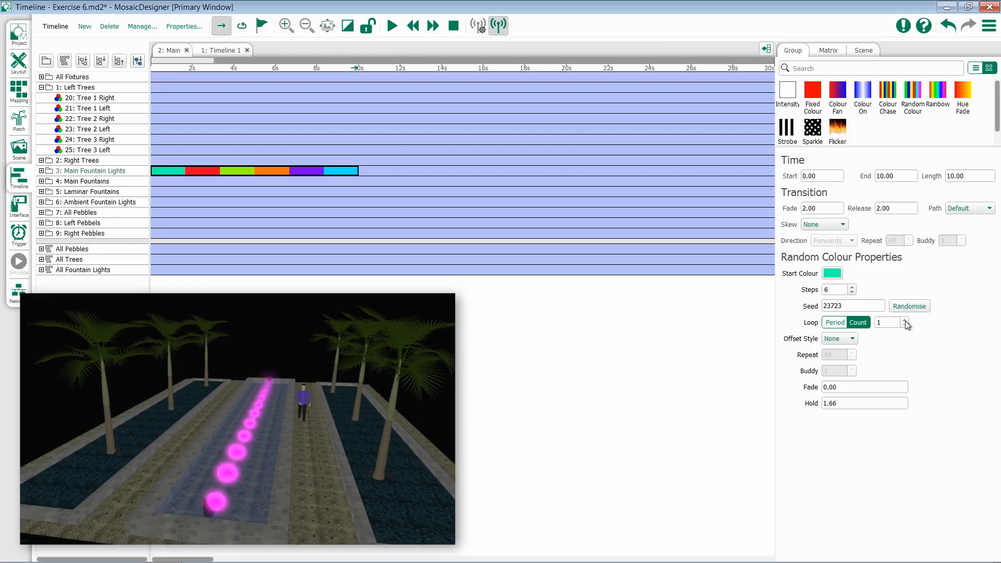
left_click(904, 320)
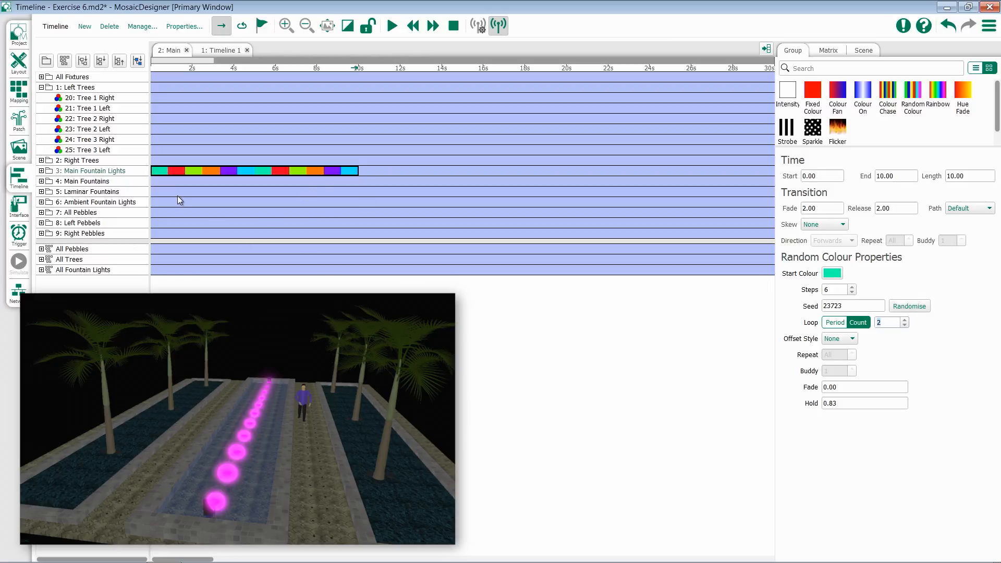
left_click(834, 321)
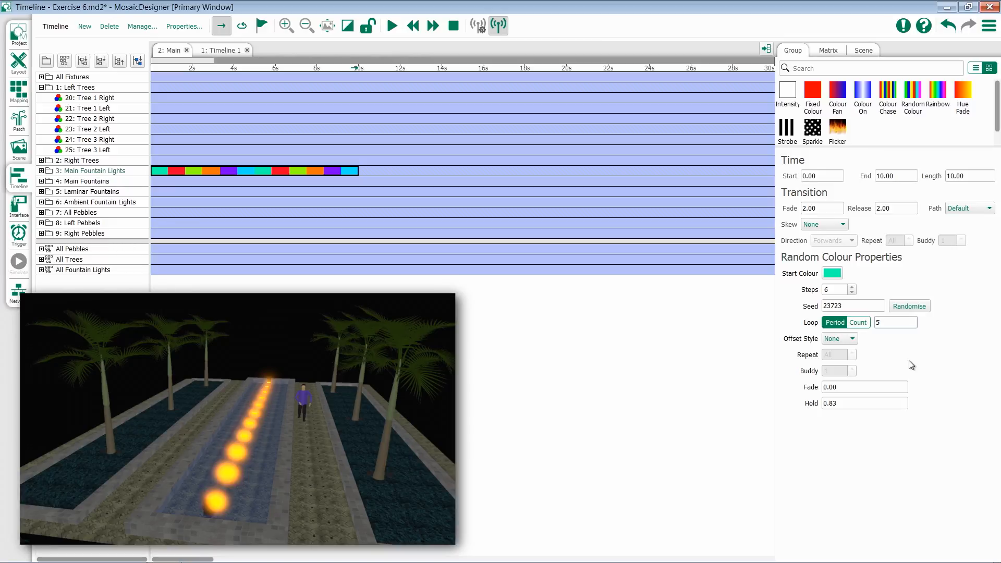
Confirm loop period 5 and set Offset Style to Spread
left_click(838, 338)
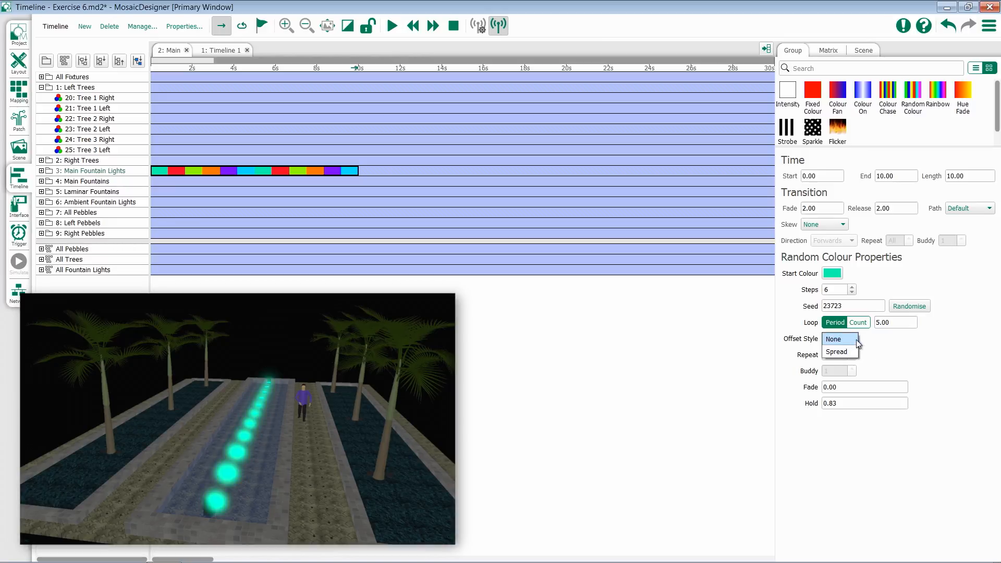
left_click(835, 352)
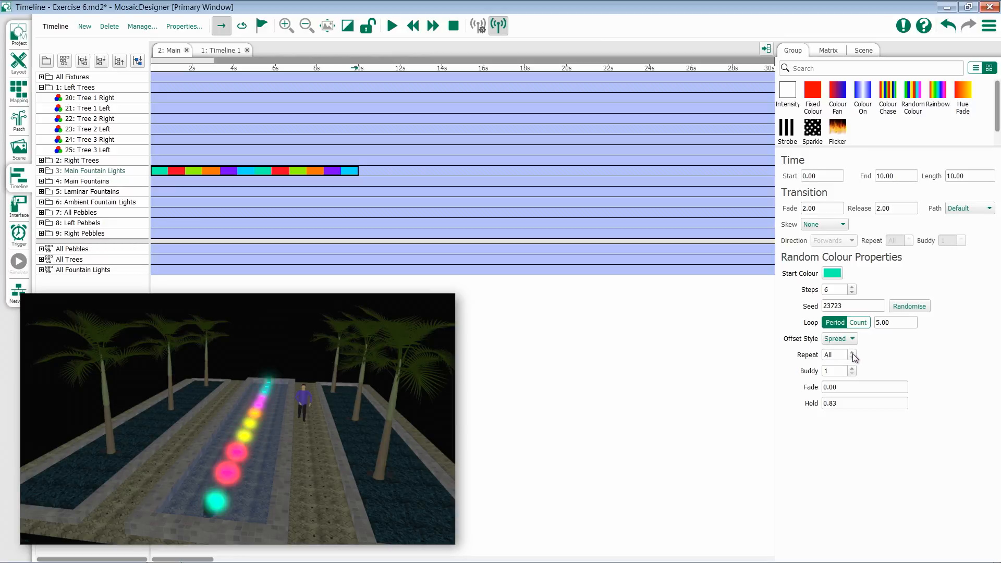
Set Repeat to 3 and Buddy to 3, committing via the Fade field
left_click(852, 352)
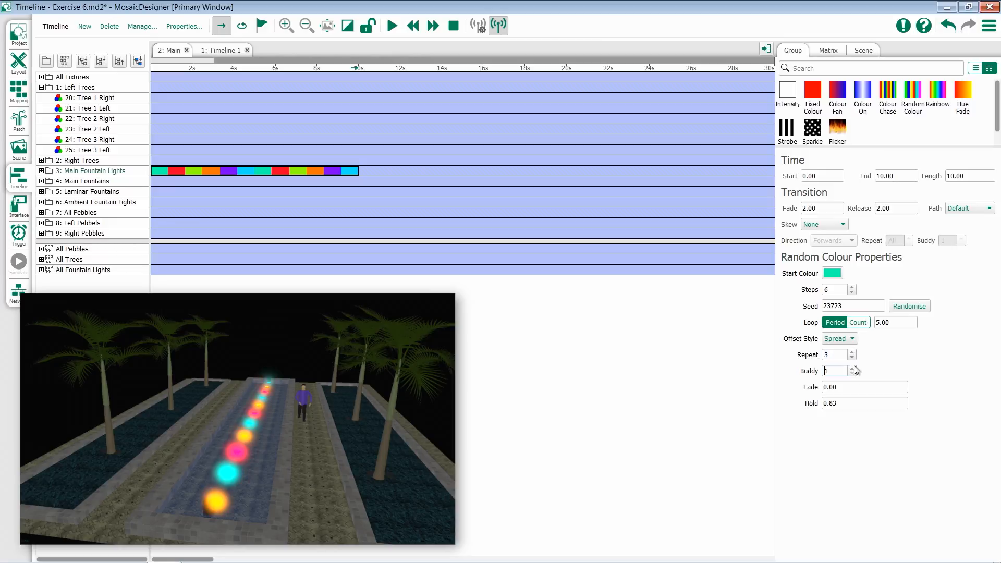
left_click(850, 369)
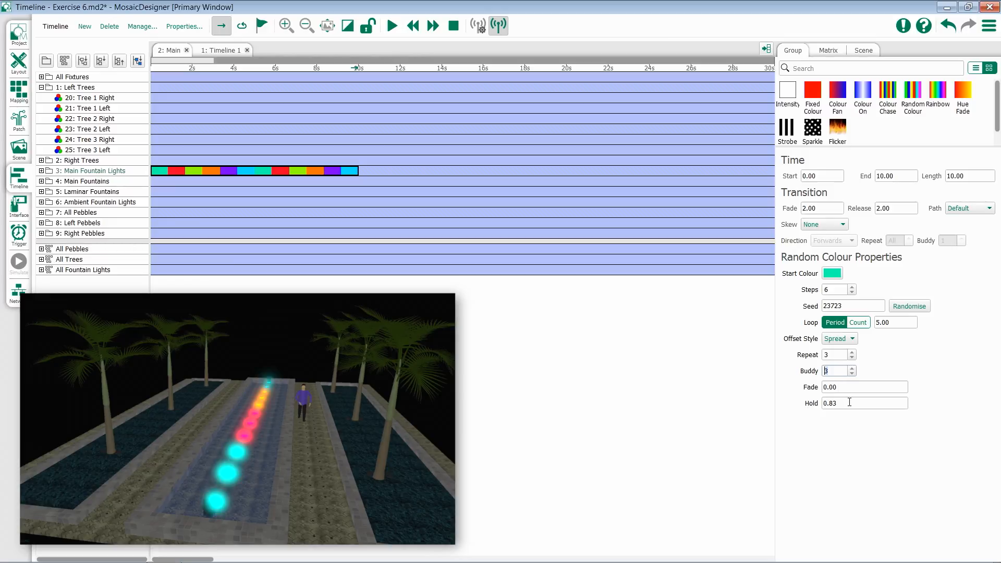
left_click(864, 386)
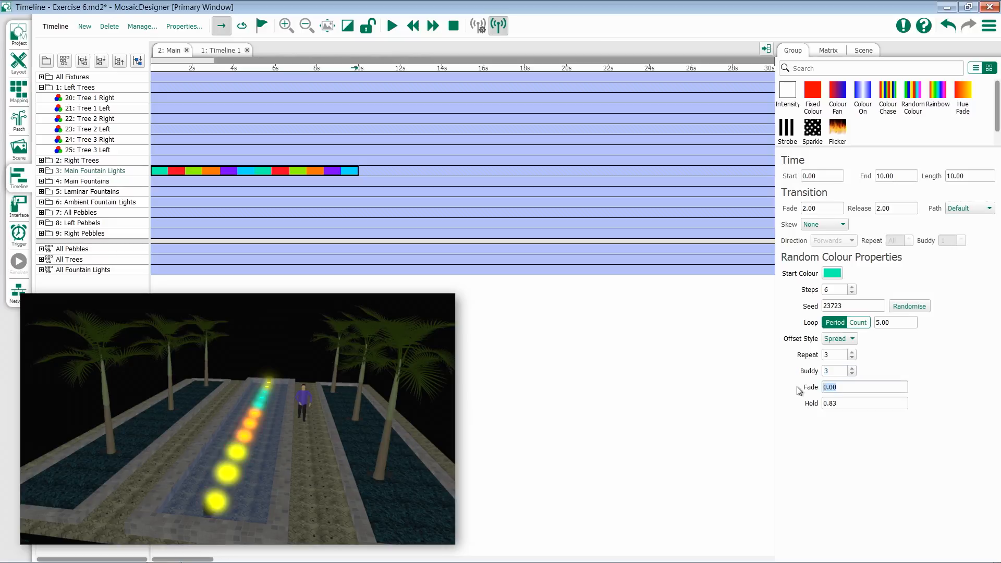